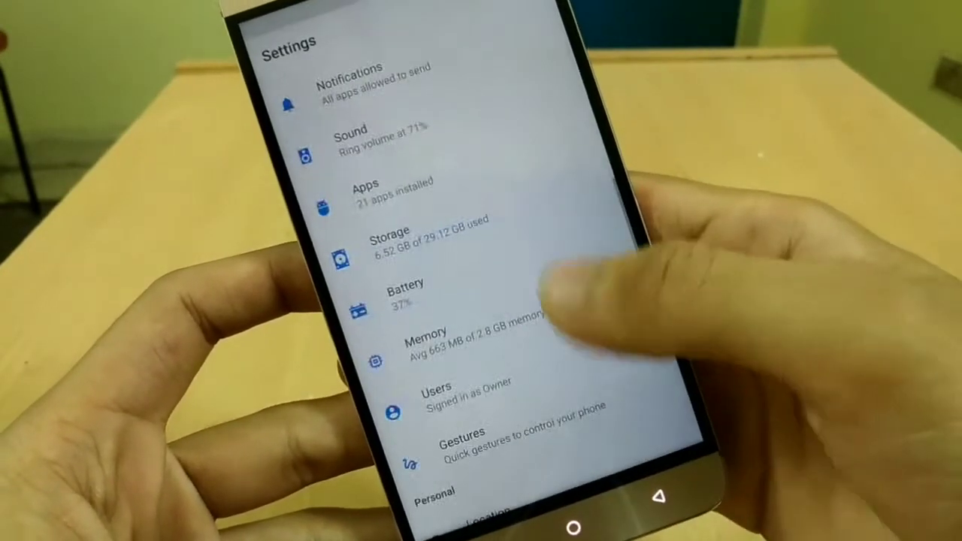
Step: Show Internal shared storage details: 6.52 GB used of 29.12 GB
click(388, 243)
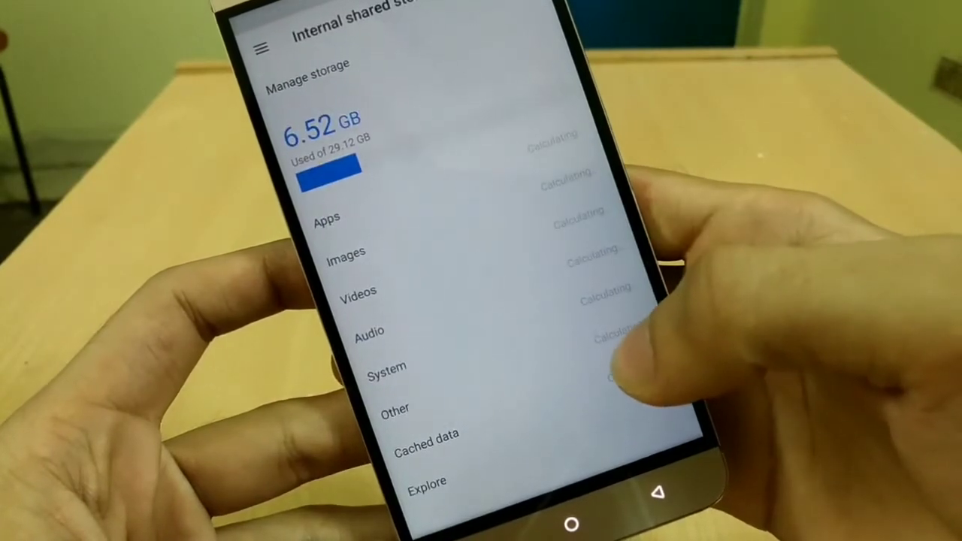